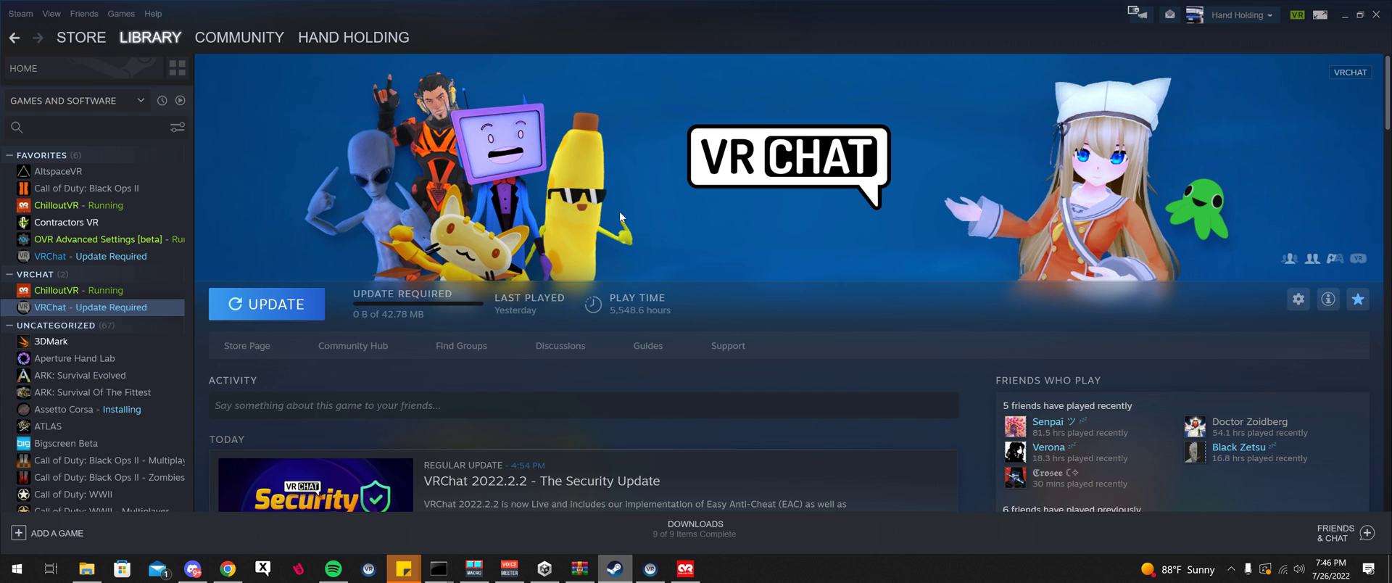
{"action": "mouse_move", "coordinate": [583, 166]}
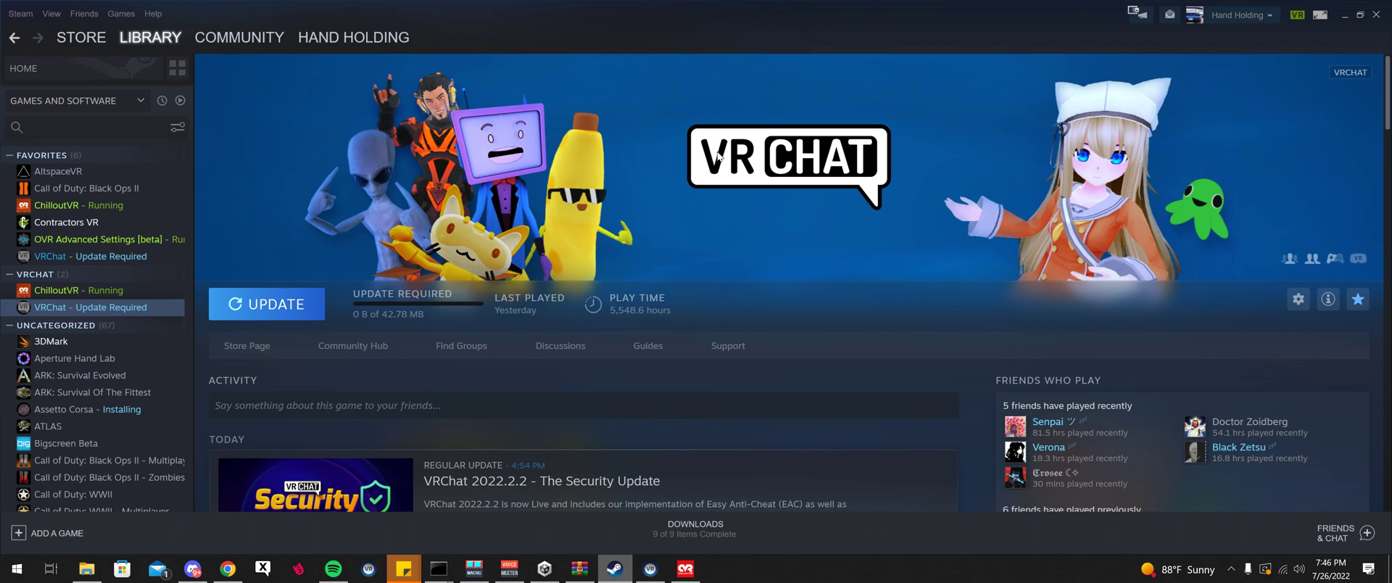
{"action": "mouse_move", "coordinate": [668, 203]}
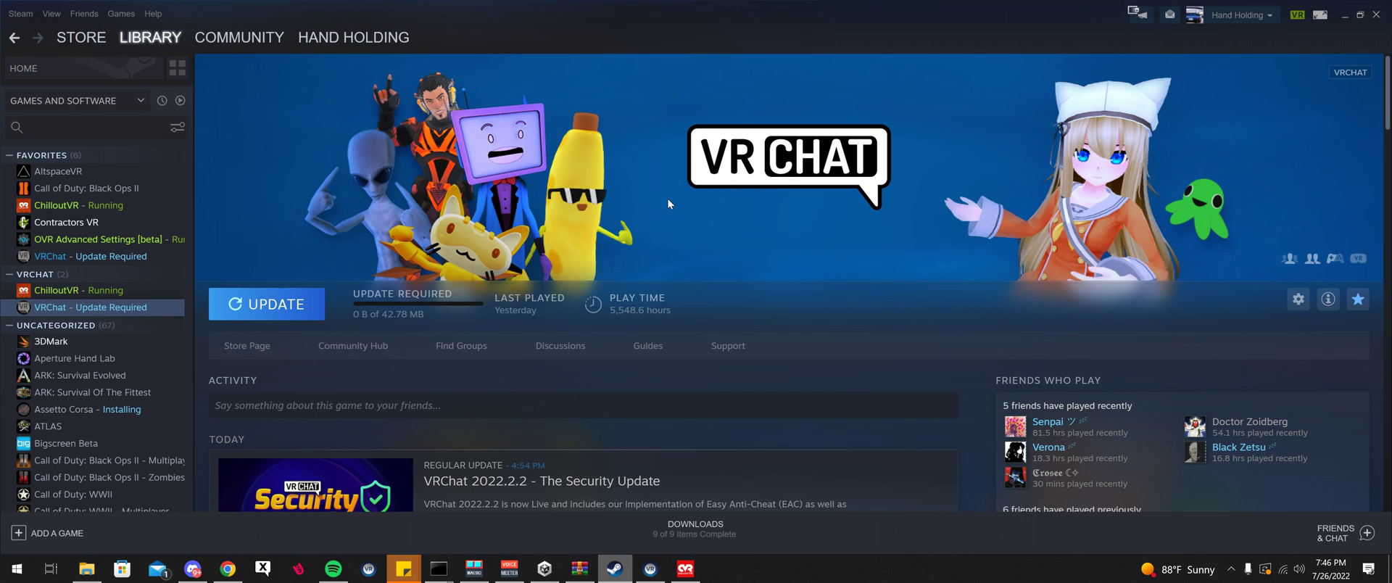
{"action": "mouse_move", "coordinate": [669, 203]}
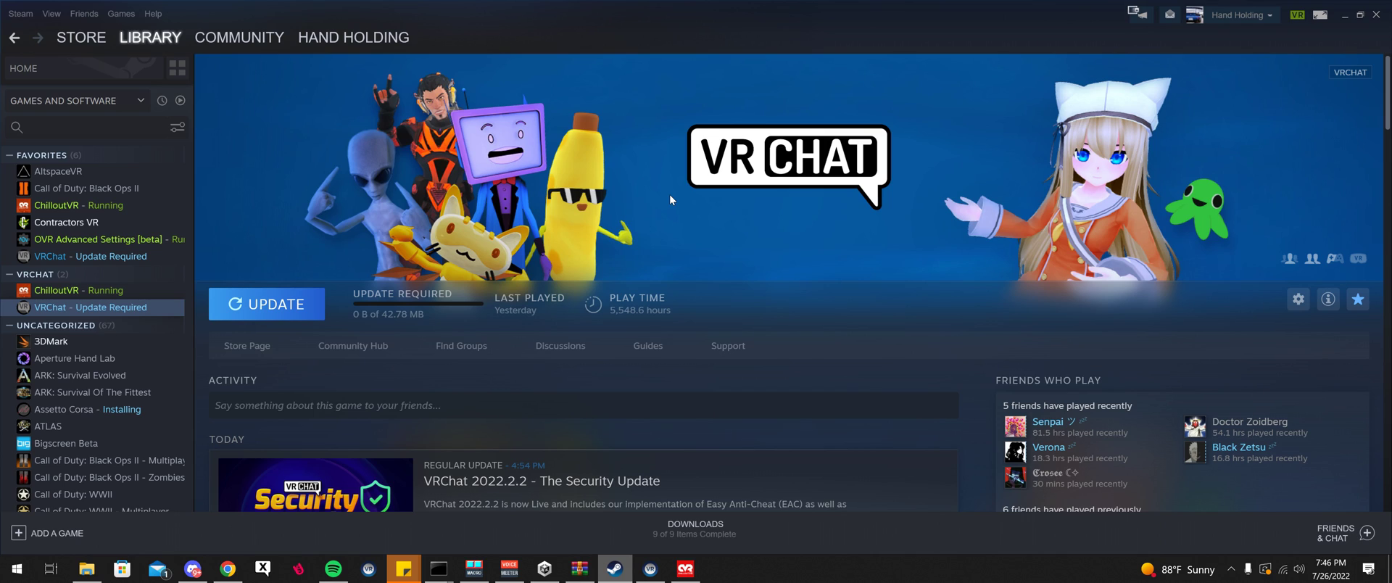
{"action": "mouse_move", "coordinate": [609, 191]}
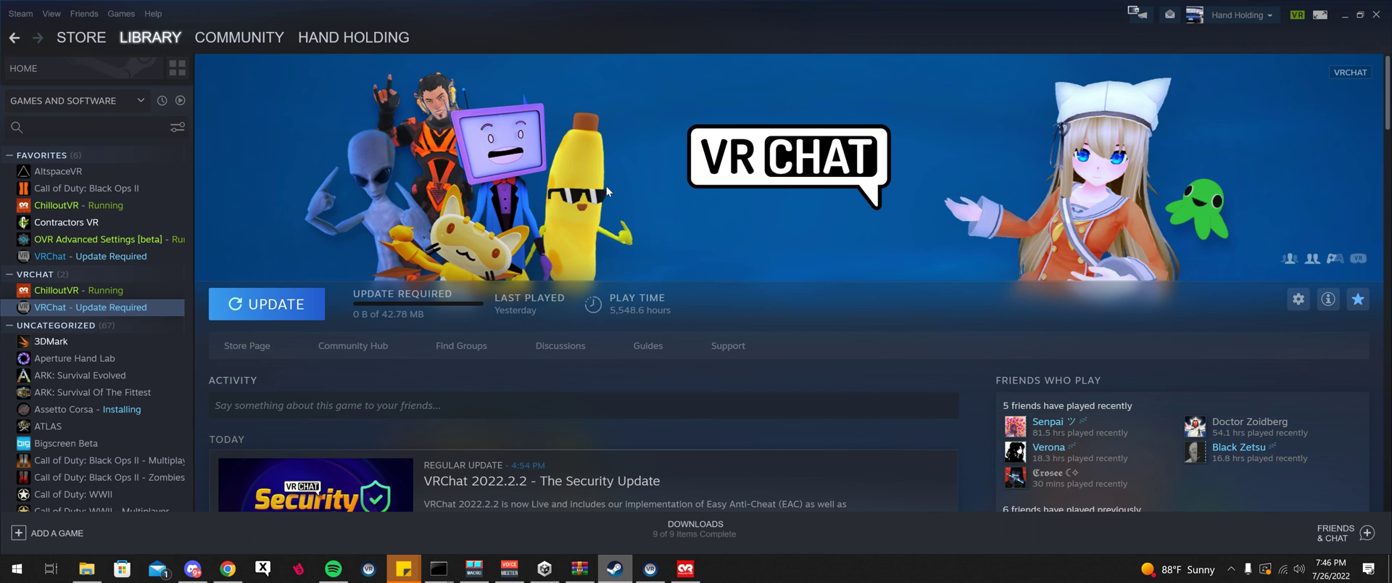
{"action": "mouse_move", "coordinate": [583, 304]}
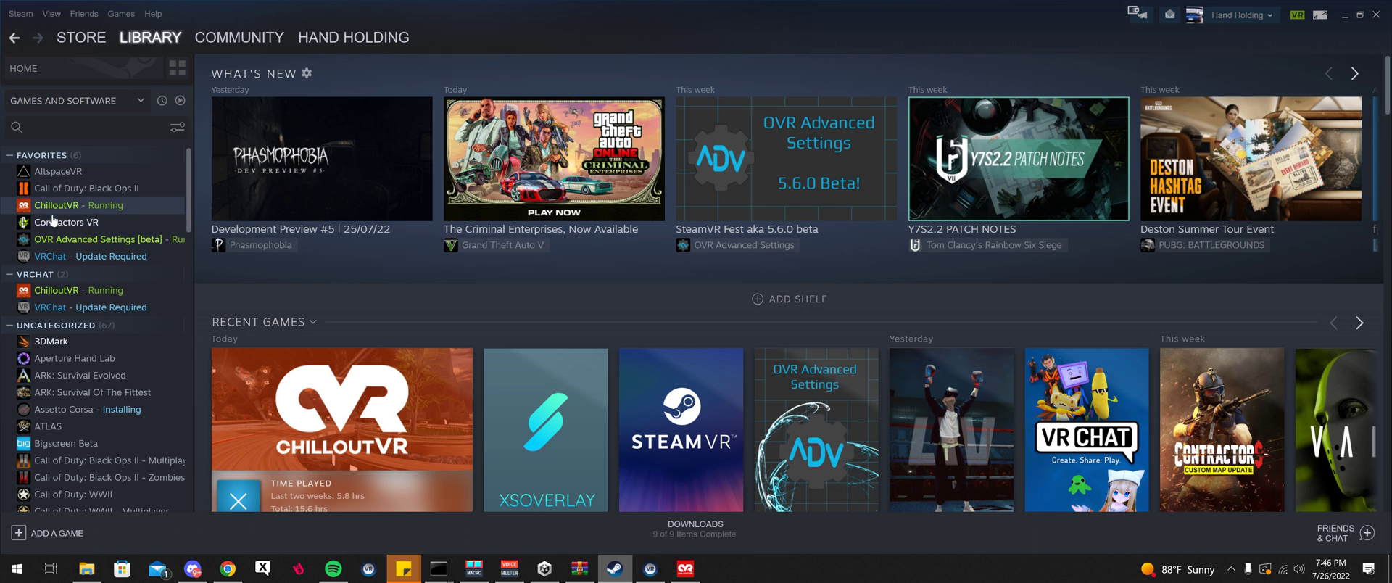
Browse VRChat's local installed files in File Explorer and look through the folder.
{"action": "right_click", "coordinate": [88, 256]}
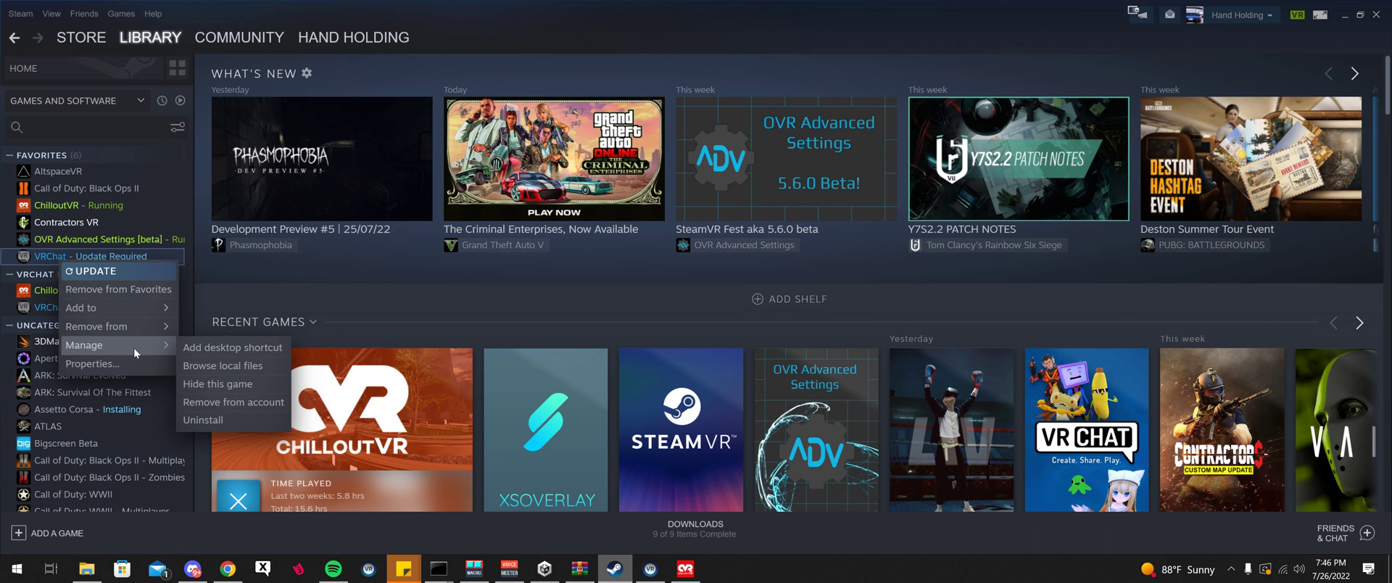
{"action": "left_click", "coordinate": [222, 366]}
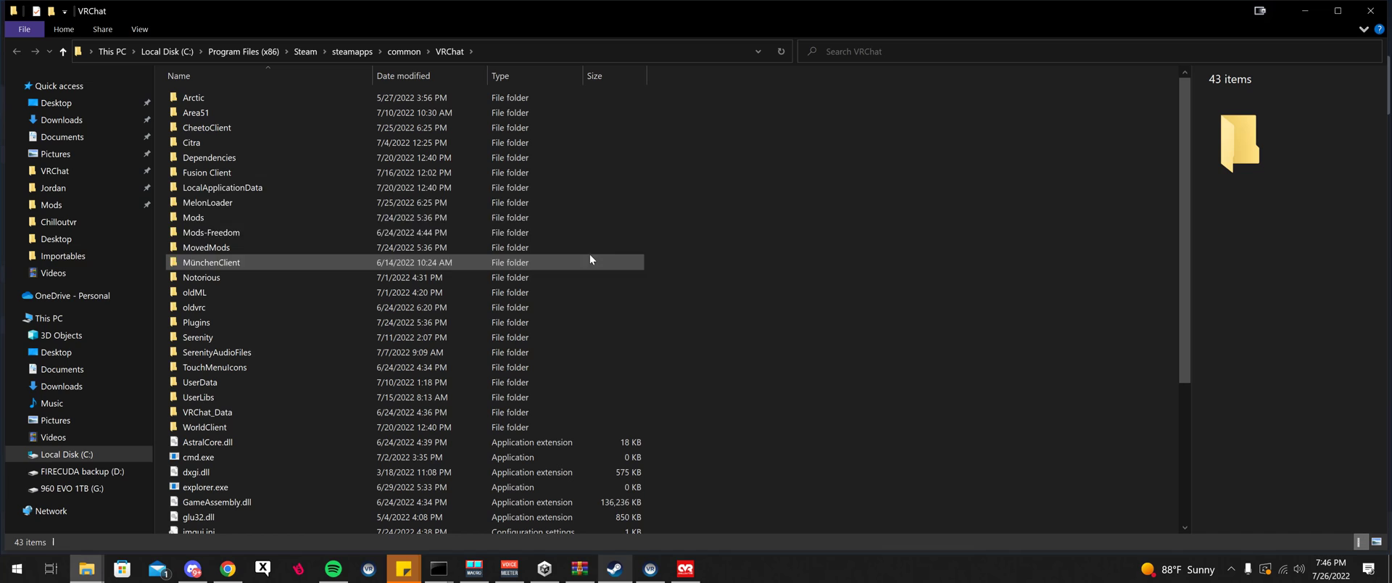
{"action": "scroll", "scroll_direction": "down", "scroll_amount": 3}
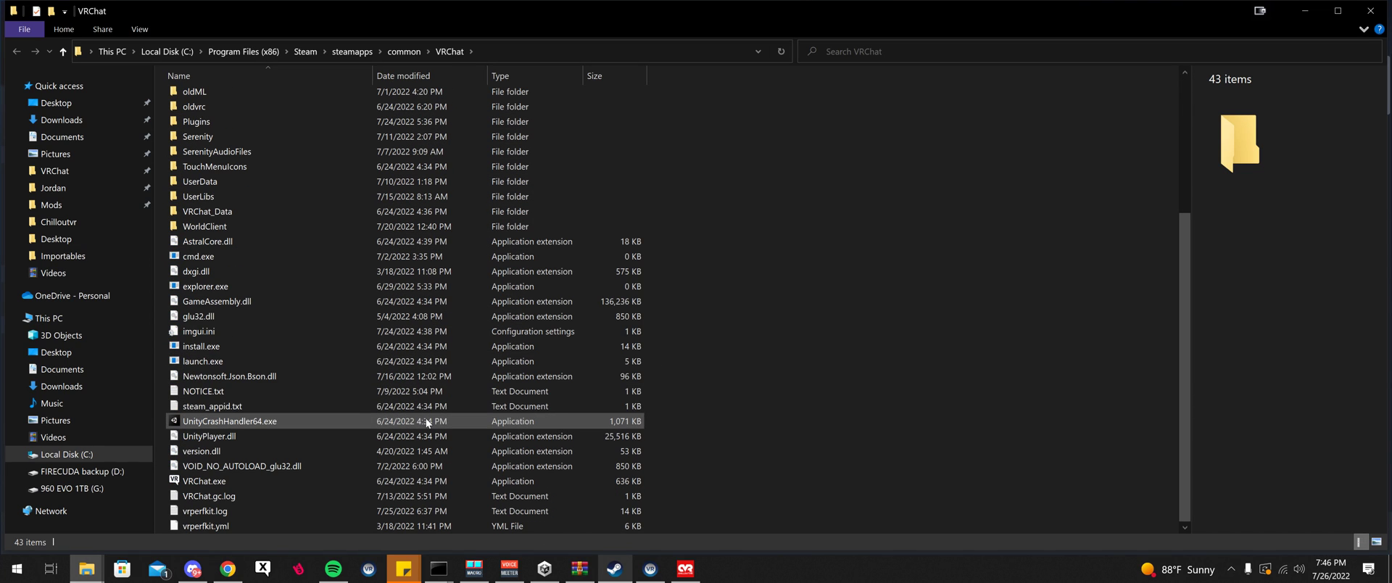
{"action": "left_click", "coordinate": [217, 301]}
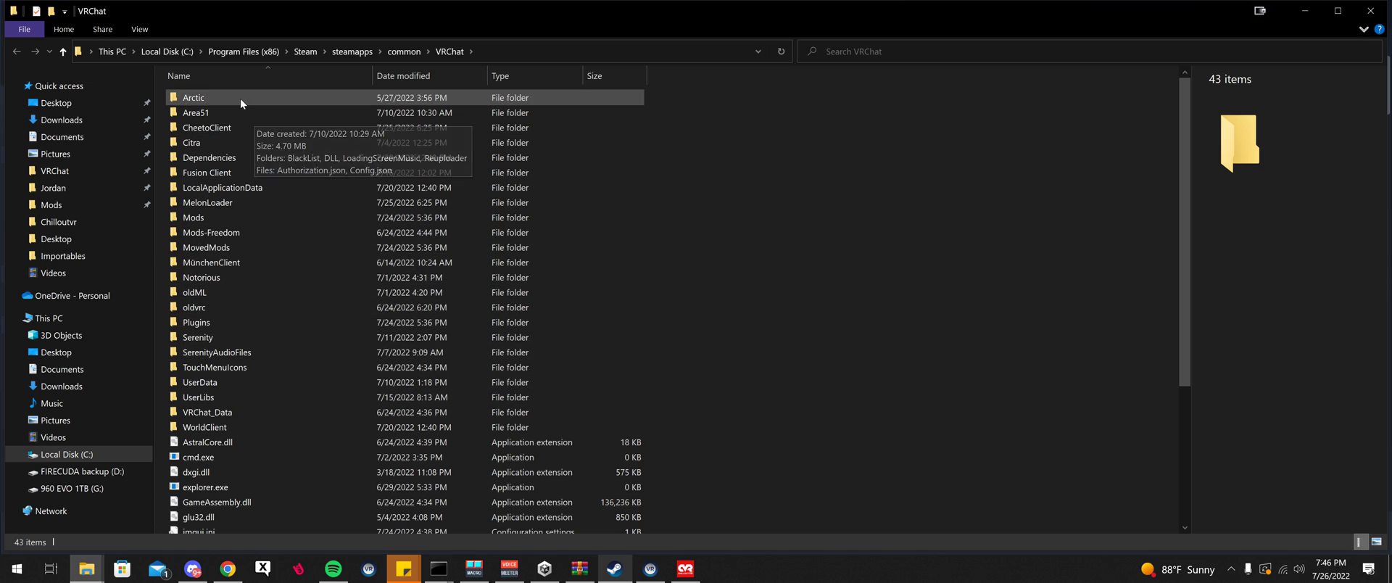
{"action": "left_click", "coordinate": [193, 98]}
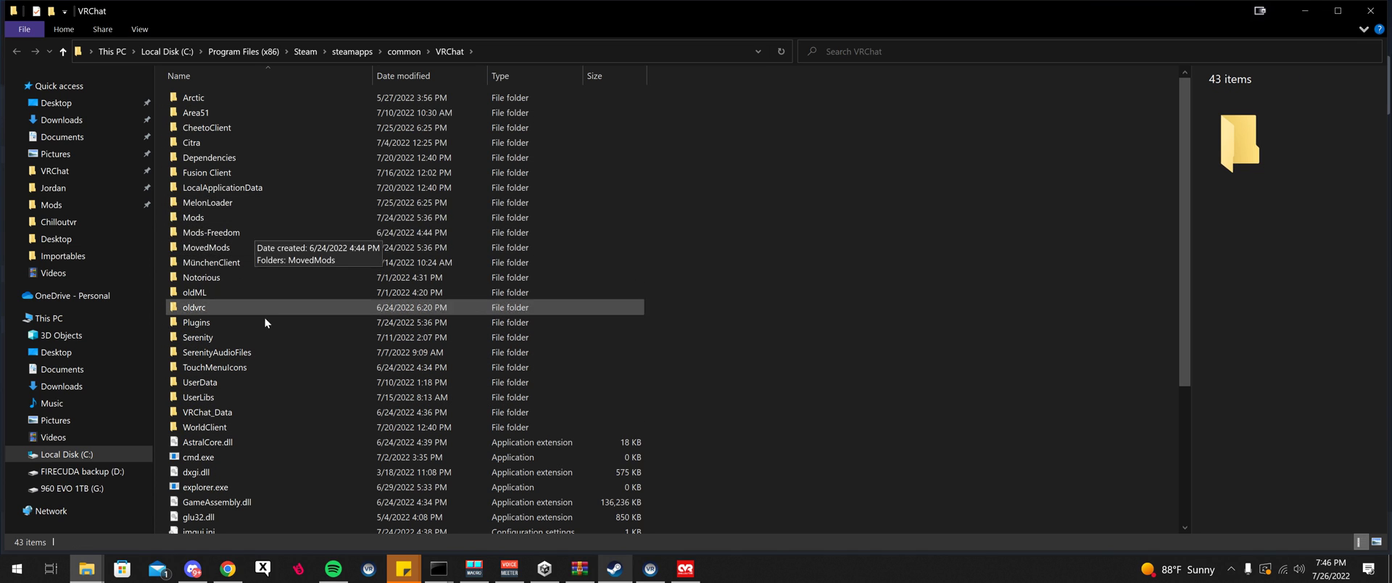
{"action": "mouse_move", "coordinate": [198, 142]}
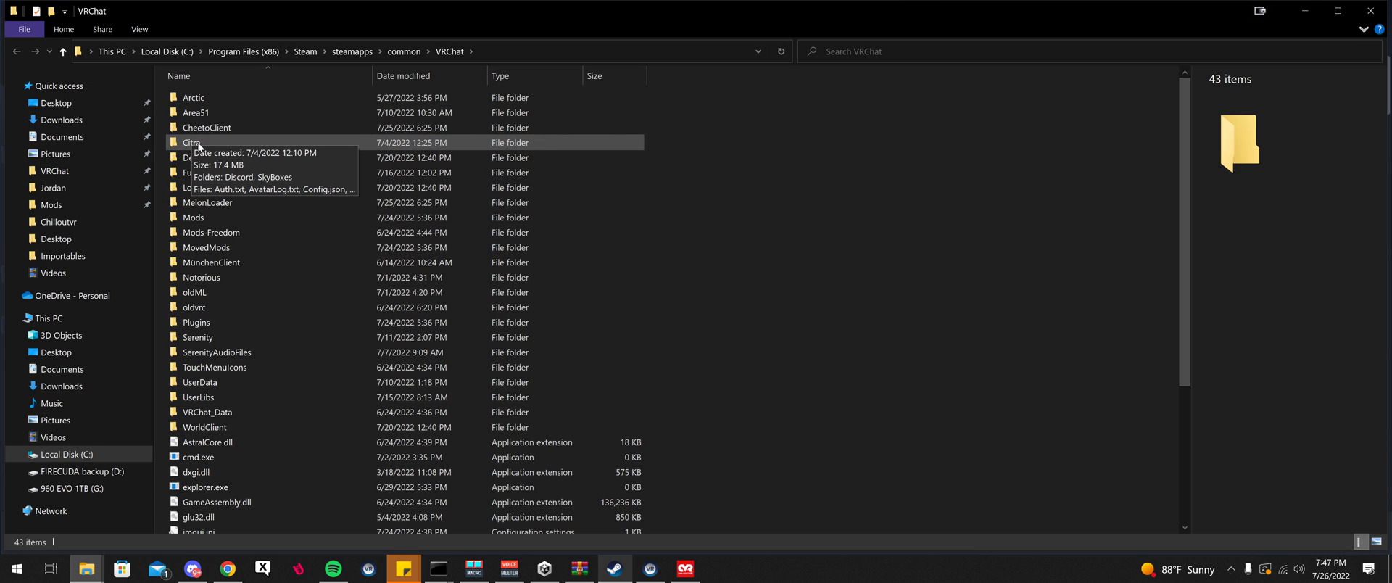
{"action": "mouse_move", "coordinate": [344, 309]}
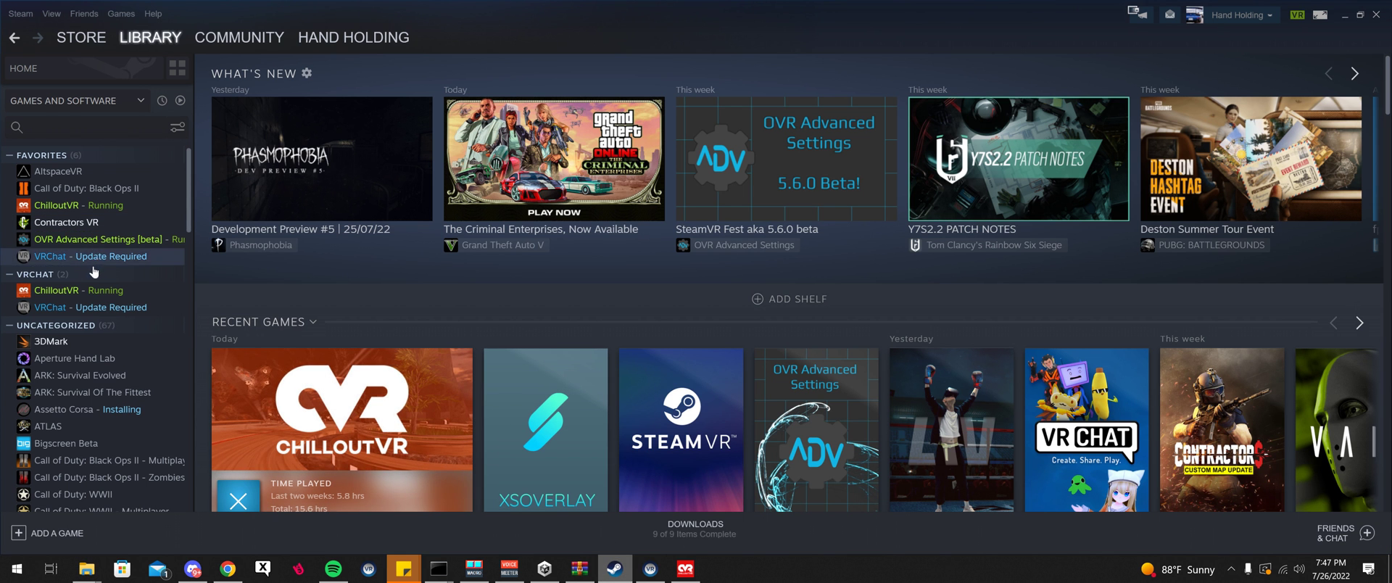
Uninstall VRChat from the Steam library and return to File Explorer.
{"action": "right_click", "coordinate": [91, 255]}
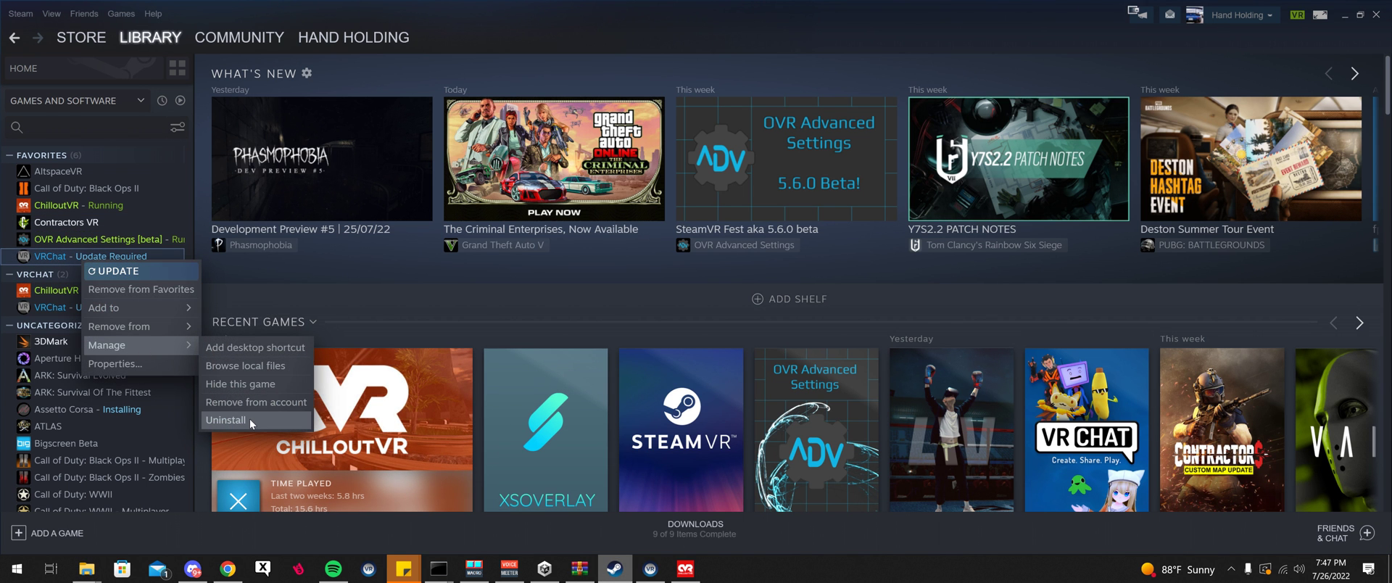
{"action": "left_click", "coordinate": [227, 420]}
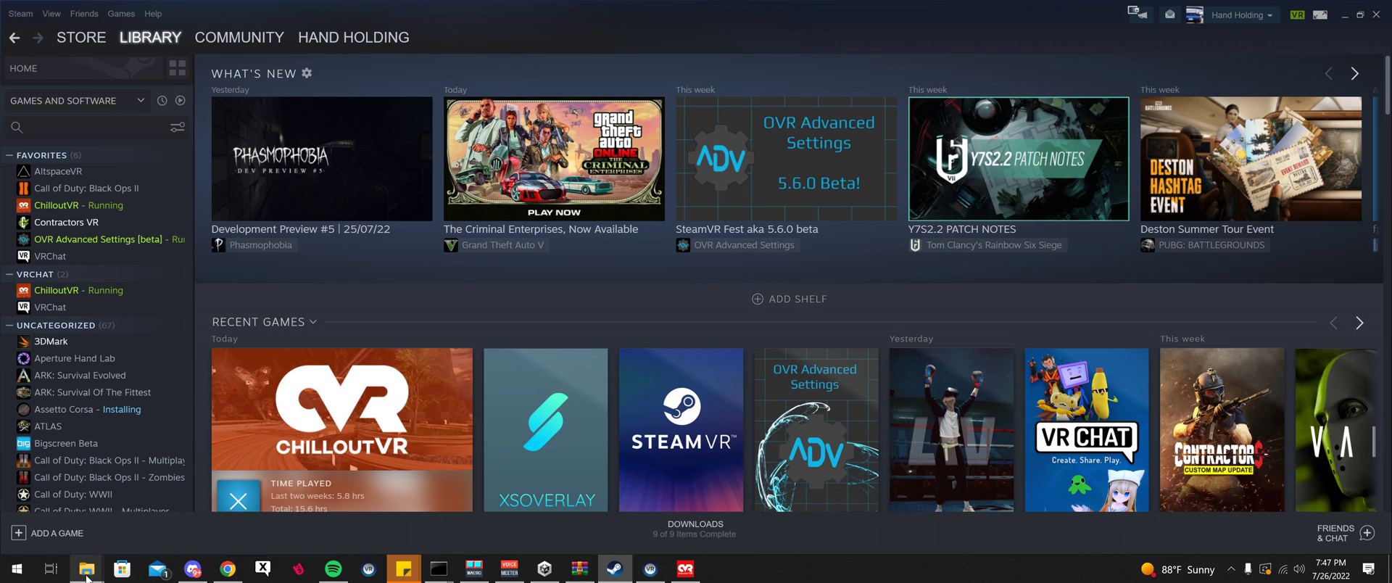
{"action": "left_click", "coordinate": [87, 569]}
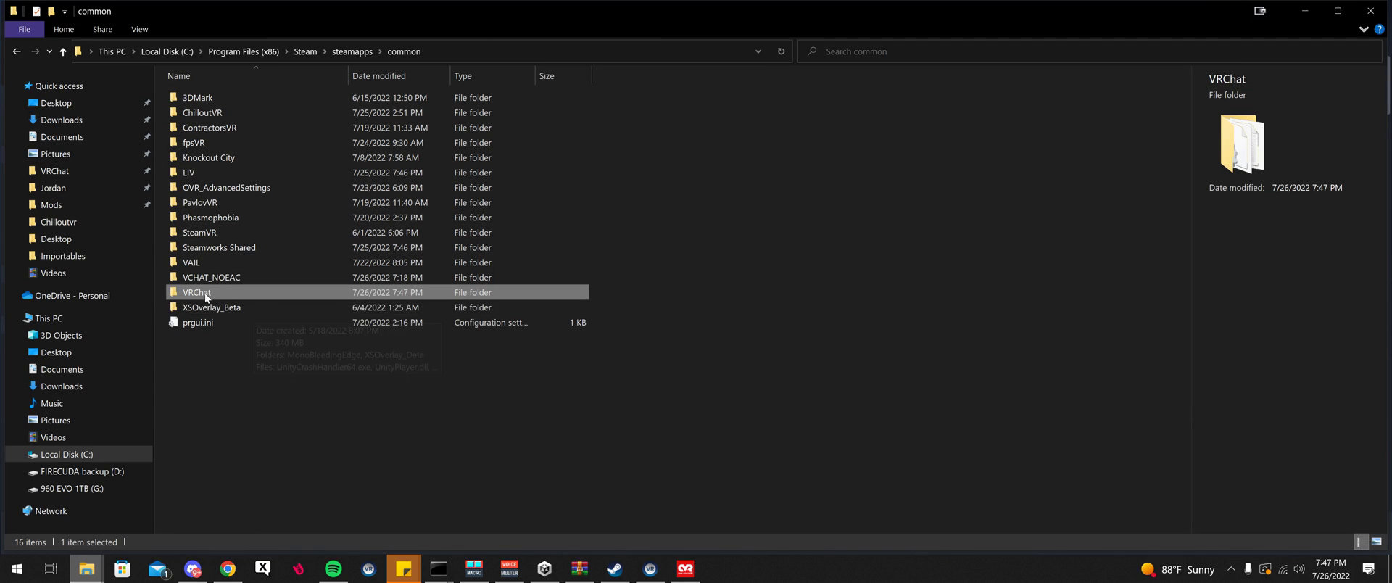
{"action": "mouse_move", "coordinate": [240, 291]}
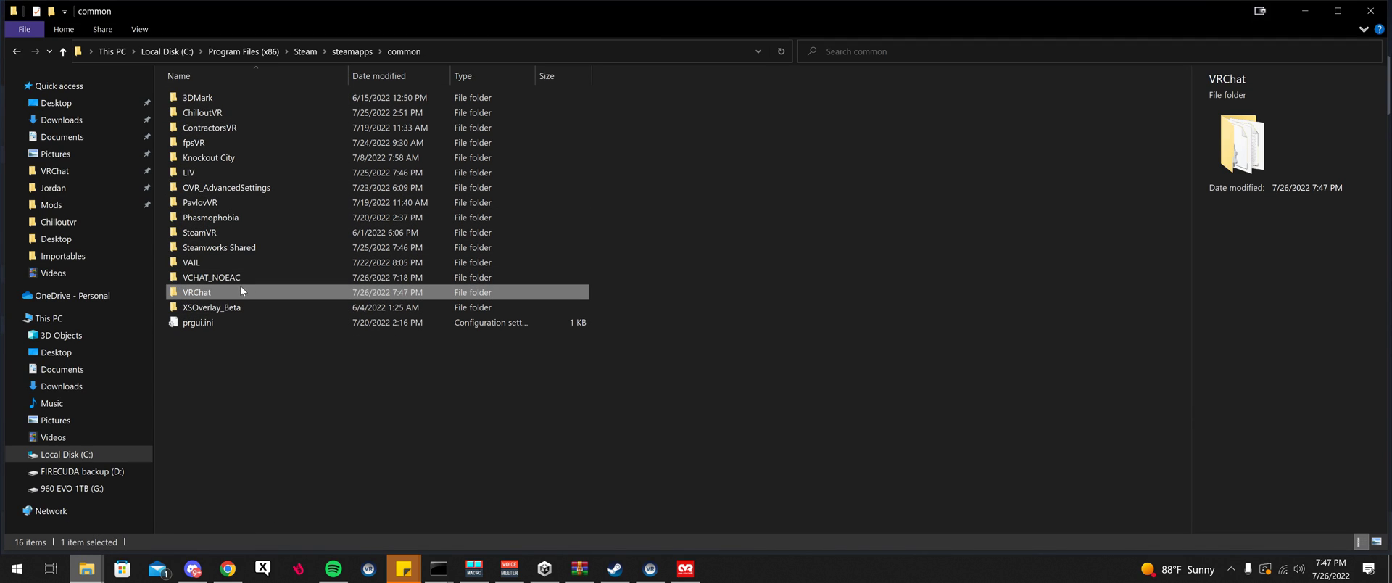
{"action": "mouse_move", "coordinate": [240, 292]}
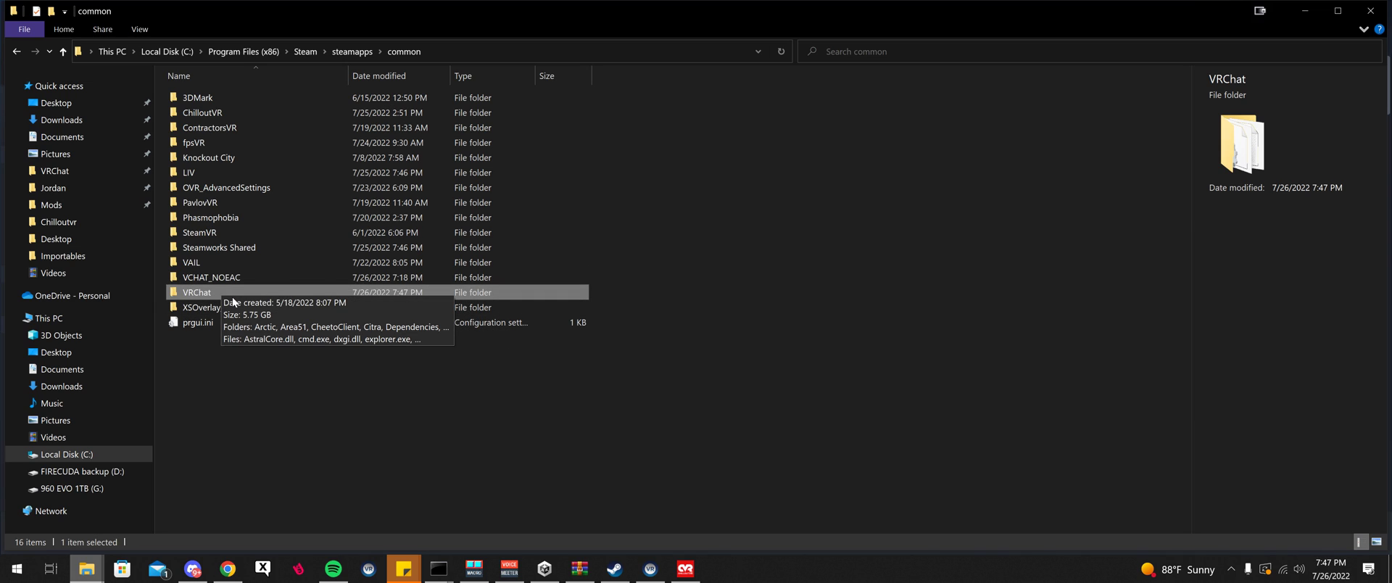
{"action": "mouse_move", "coordinate": [242, 294]}
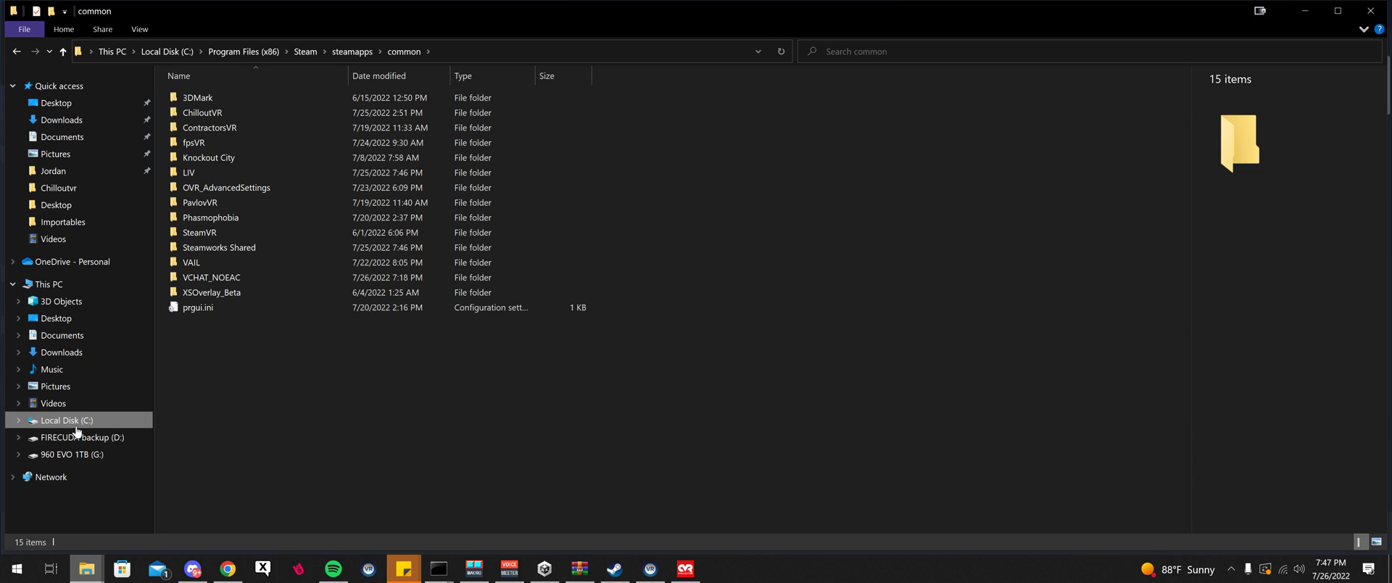
Navigate from C: through Program Files (x86), Steam and steamapps to the common folder.
{"action": "left_click", "coordinate": [67, 419]}
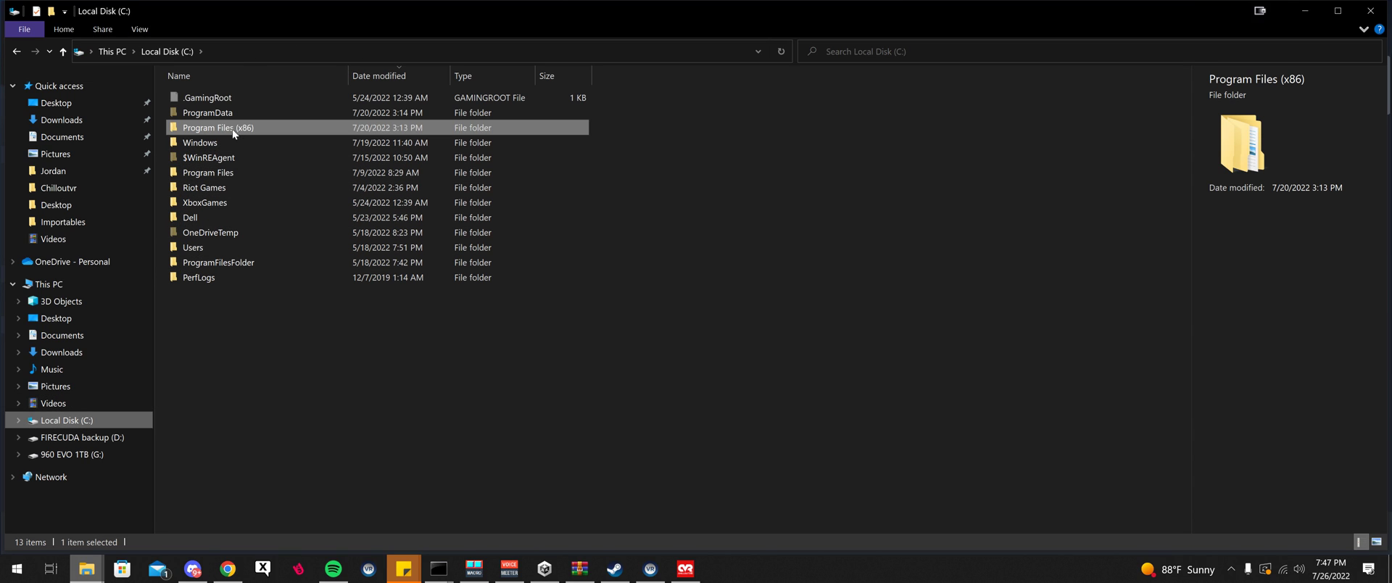
{"action": "double_click", "coordinate": [218, 126]}
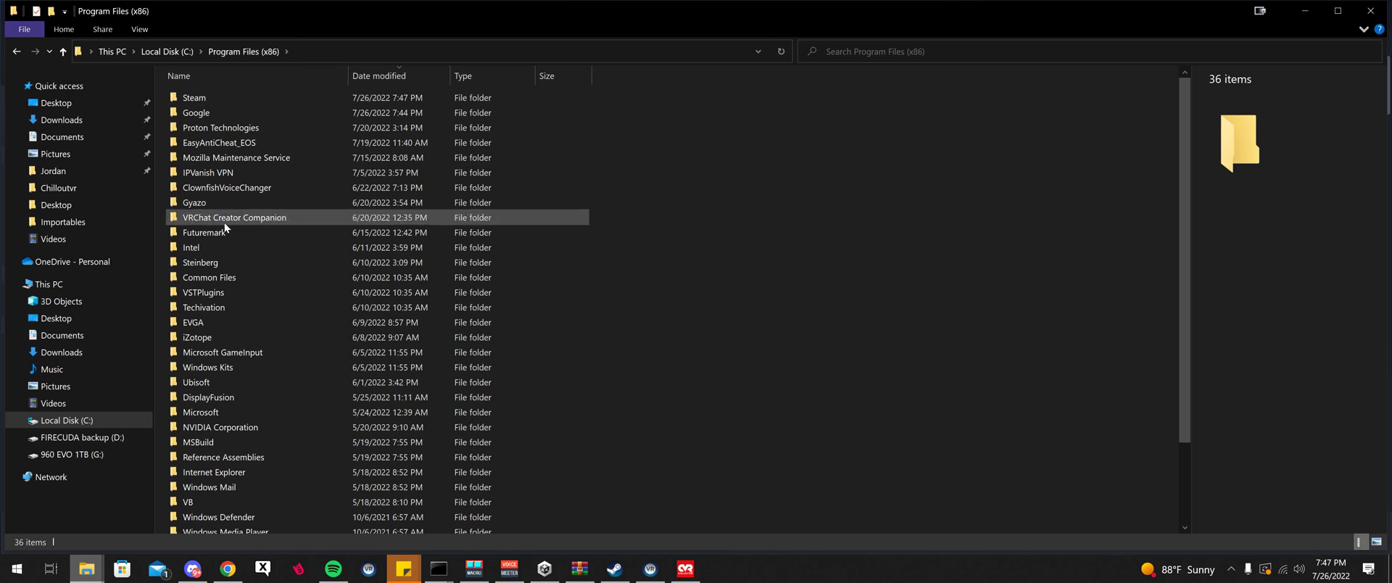
{"action": "double_click", "coordinate": [194, 96]}
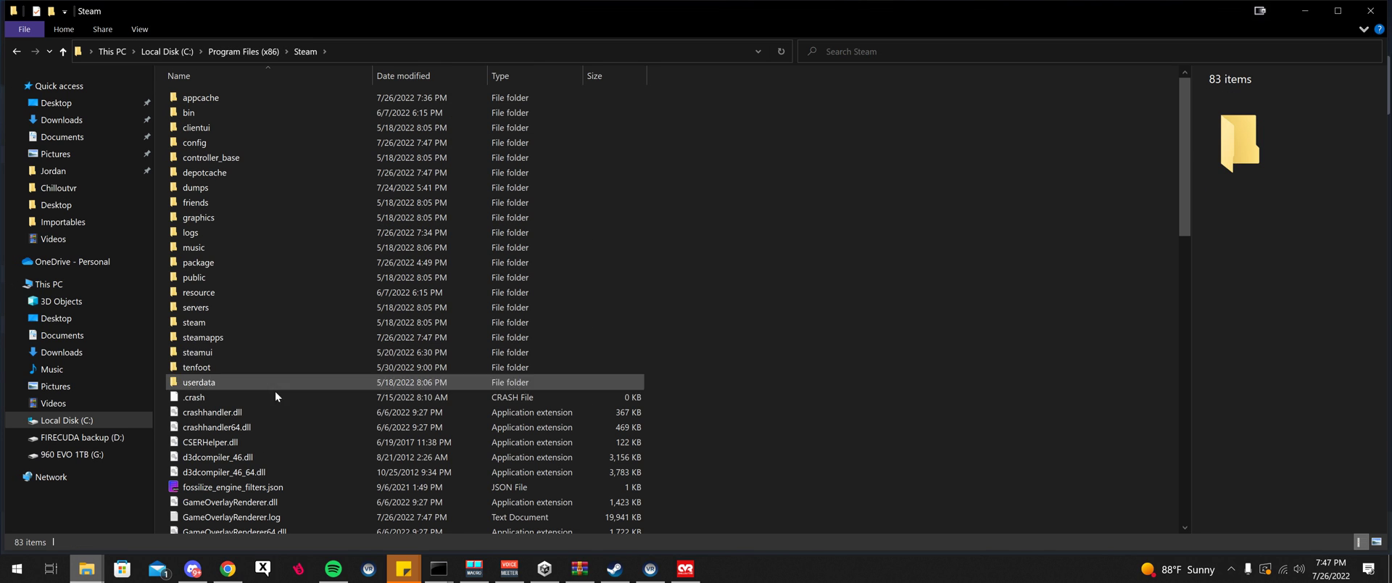
{"action": "double_click", "coordinate": [202, 337]}
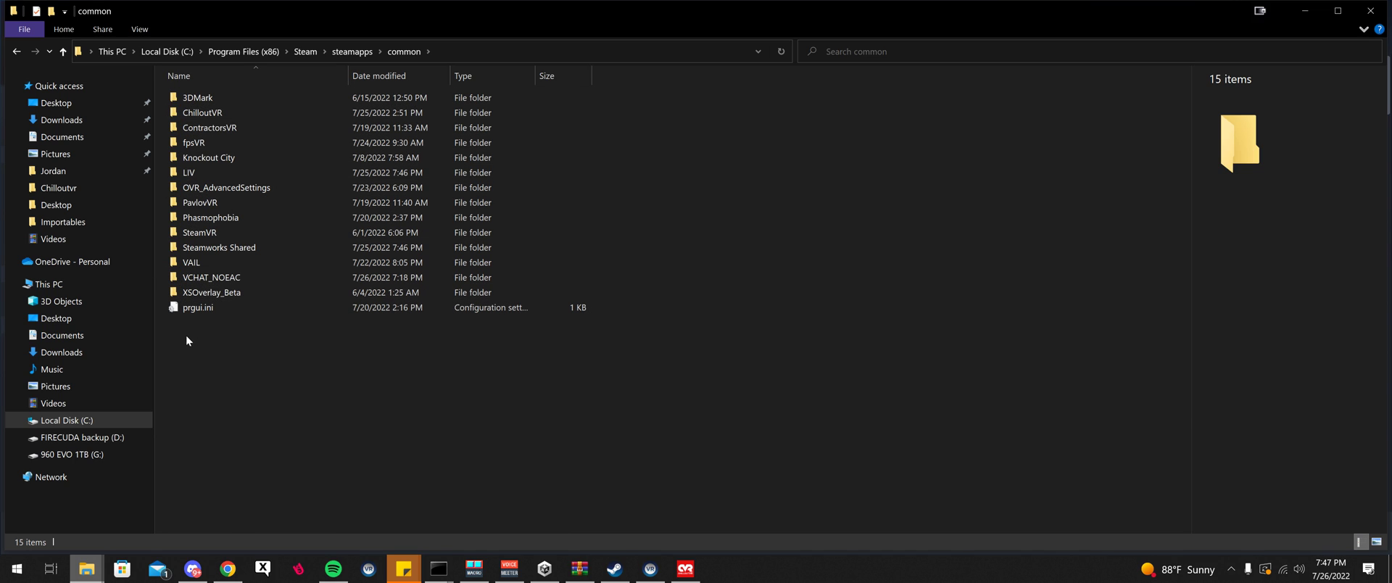
{"action": "left_click", "coordinate": [211, 277]}
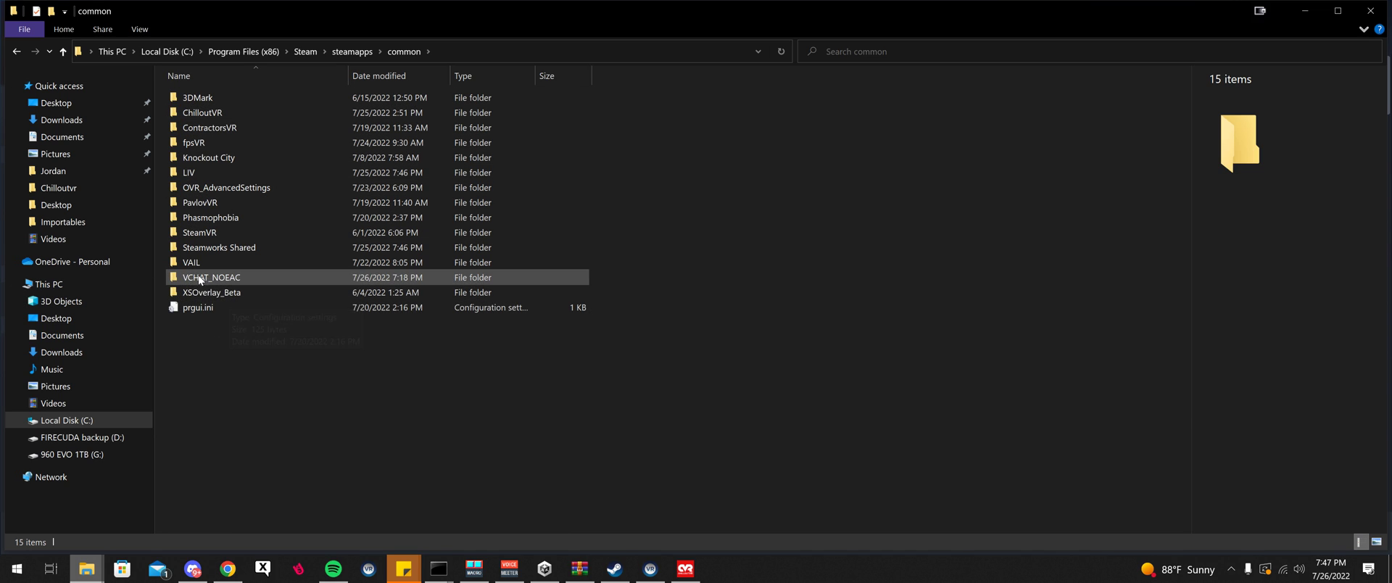
{"action": "mouse_move", "coordinate": [205, 302]}
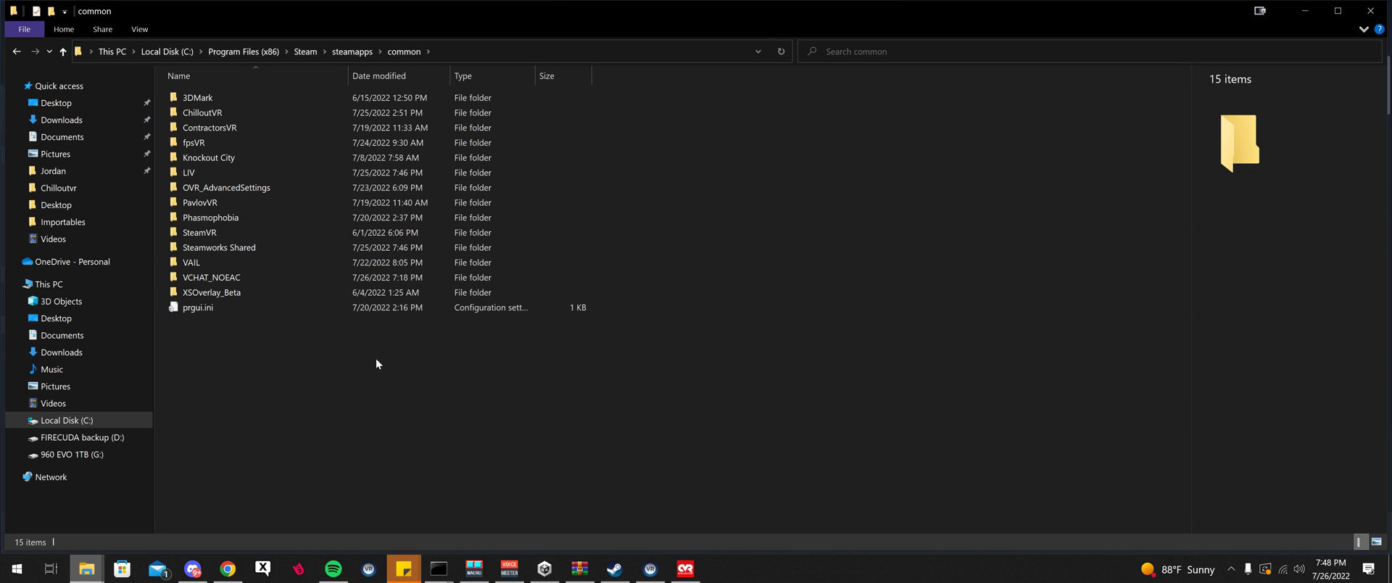
{"action": "mouse_move", "coordinate": [393, 373]}
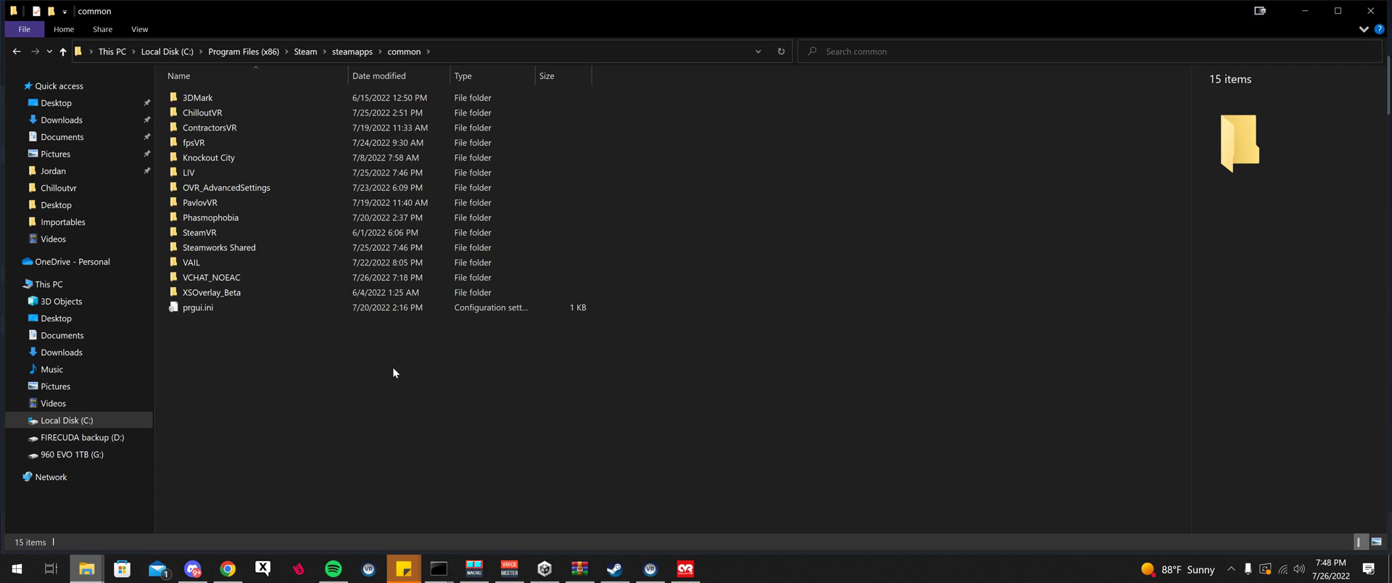
{"action": "mouse_move", "coordinate": [353, 362]}
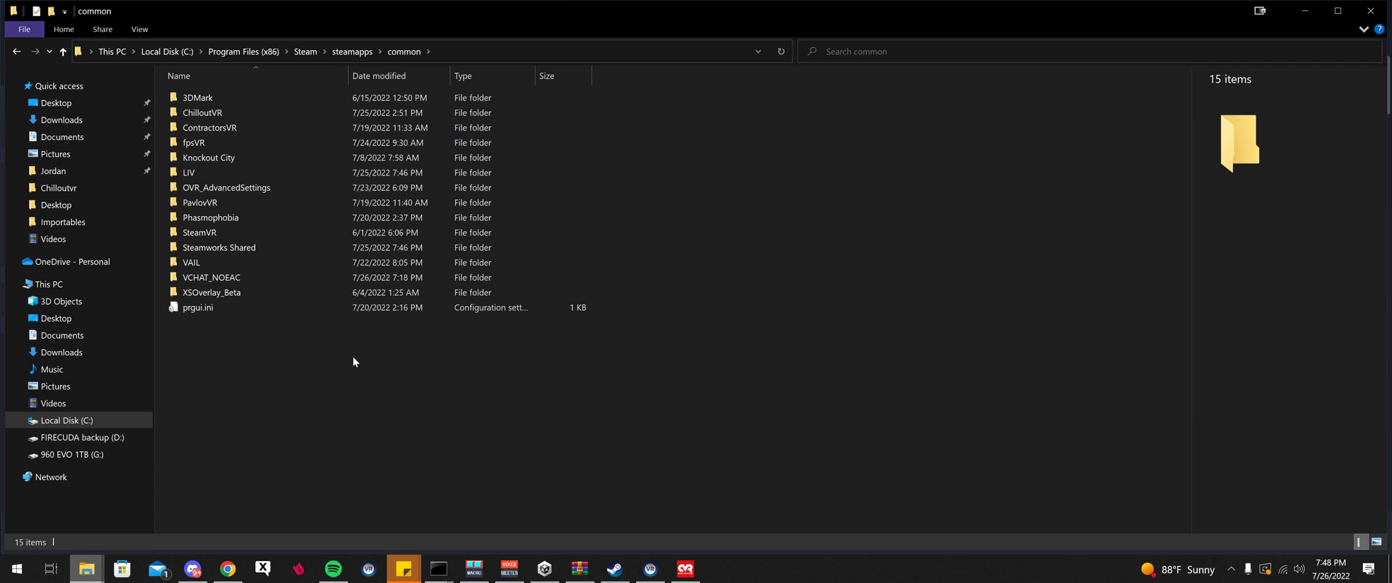
{"action": "mouse_move", "coordinate": [351, 369]}
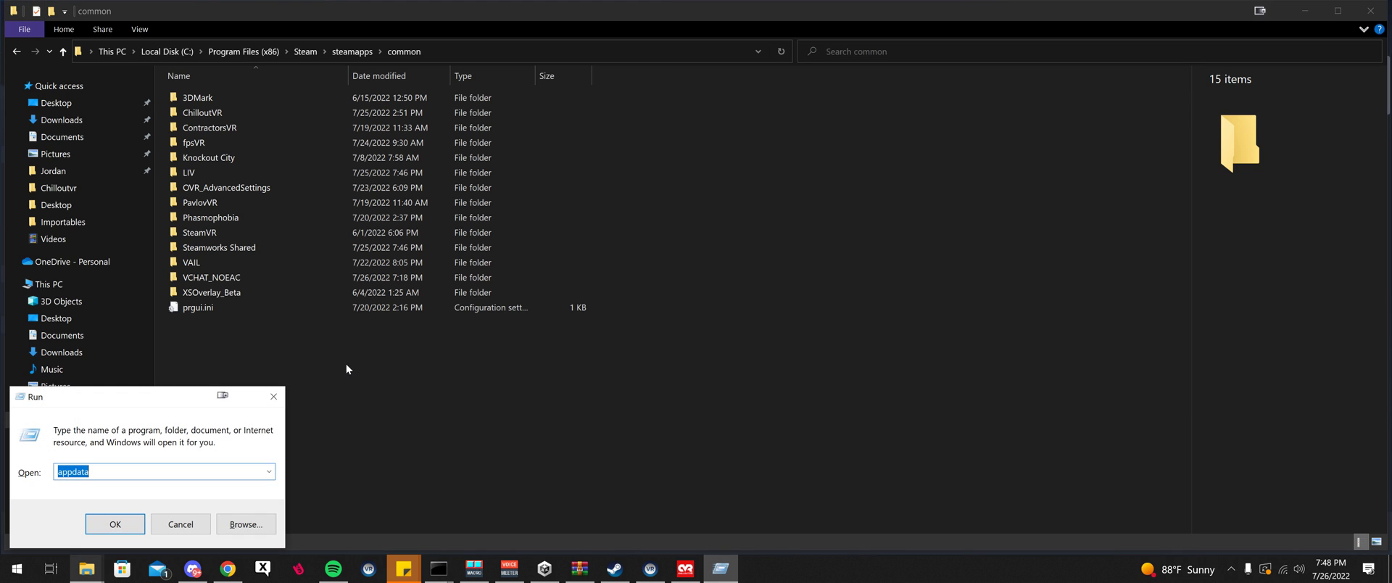
Open AppData via Run, go into LocalLow and delete the VRChat cache folder.
{"action": "left_click", "coordinate": [16, 568]}
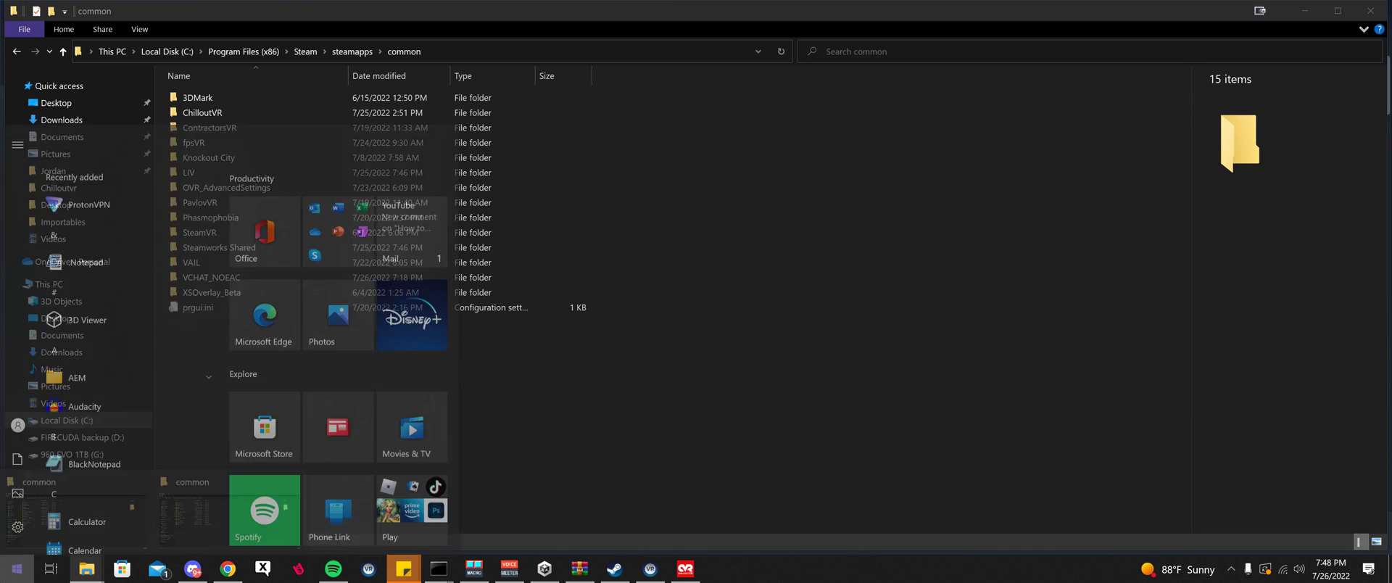
{"action": "type", "text": "run"}
{"action": "type", "text": "appdata"}
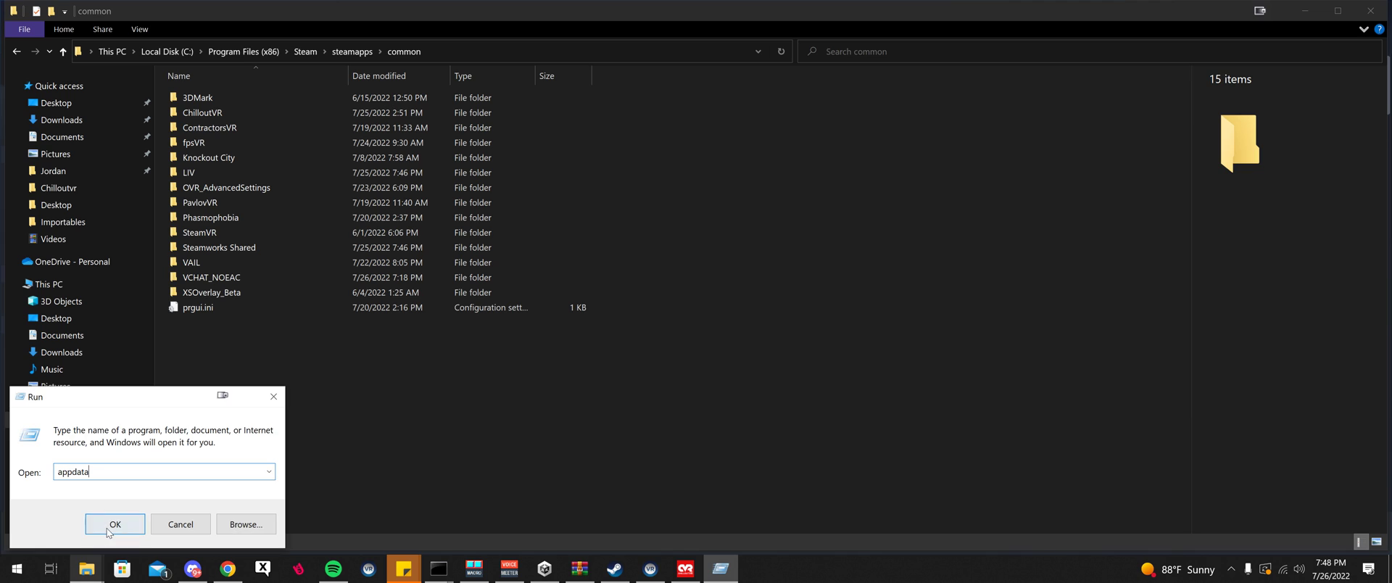
{"action": "left_click", "coordinate": [115, 524]}
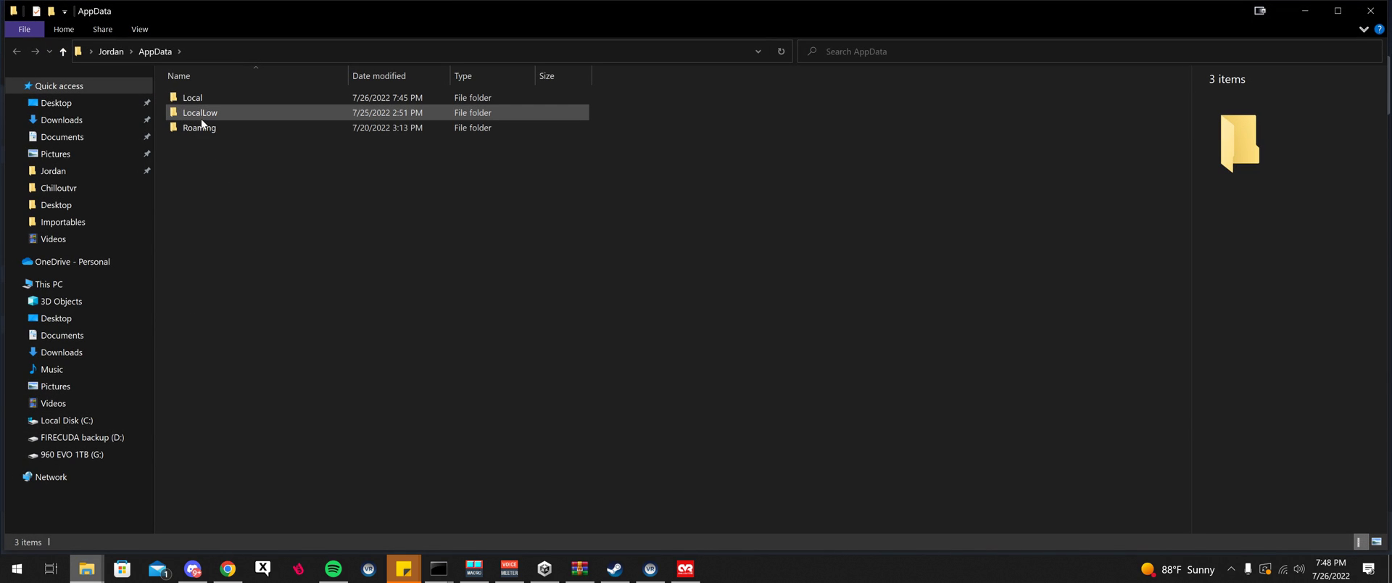
{"action": "double_click", "coordinate": [200, 112]}
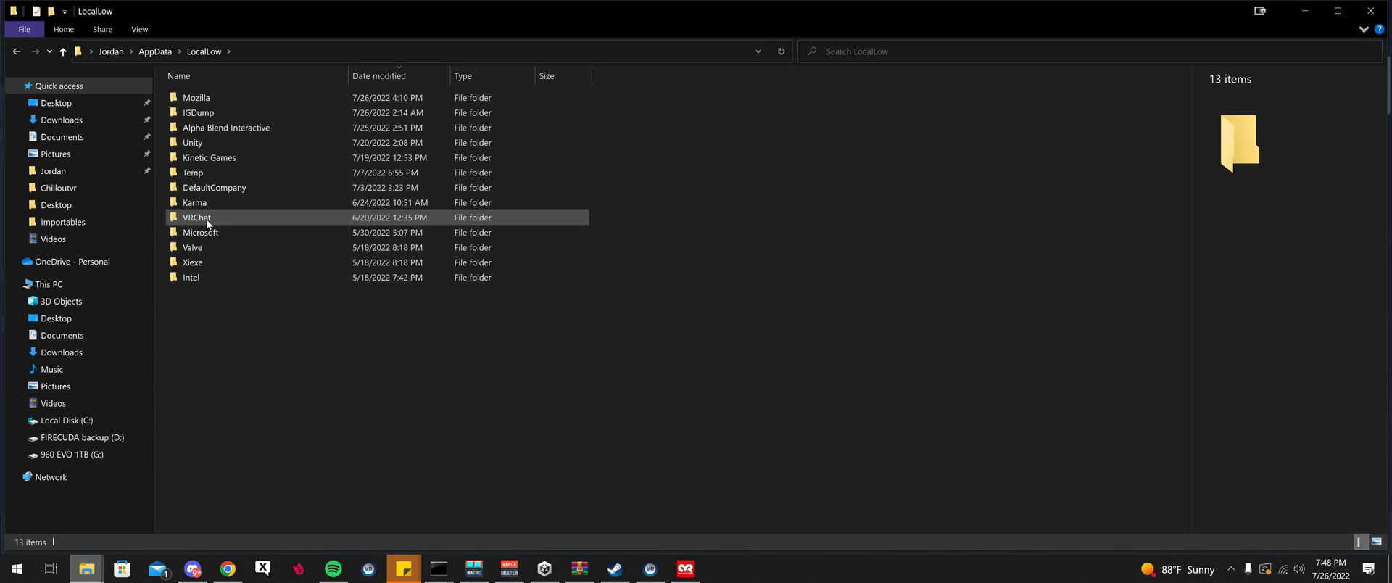
{"action": "left_click", "coordinate": [197, 217]}
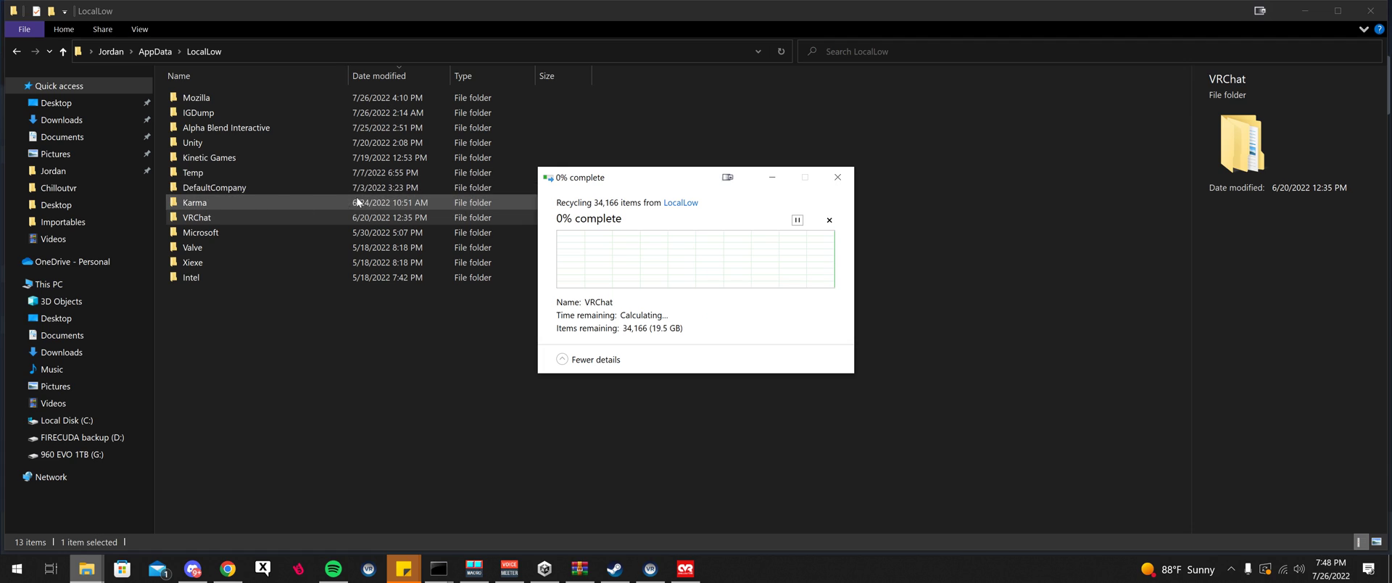
{"action": "left_click", "coordinate": [196, 217]}
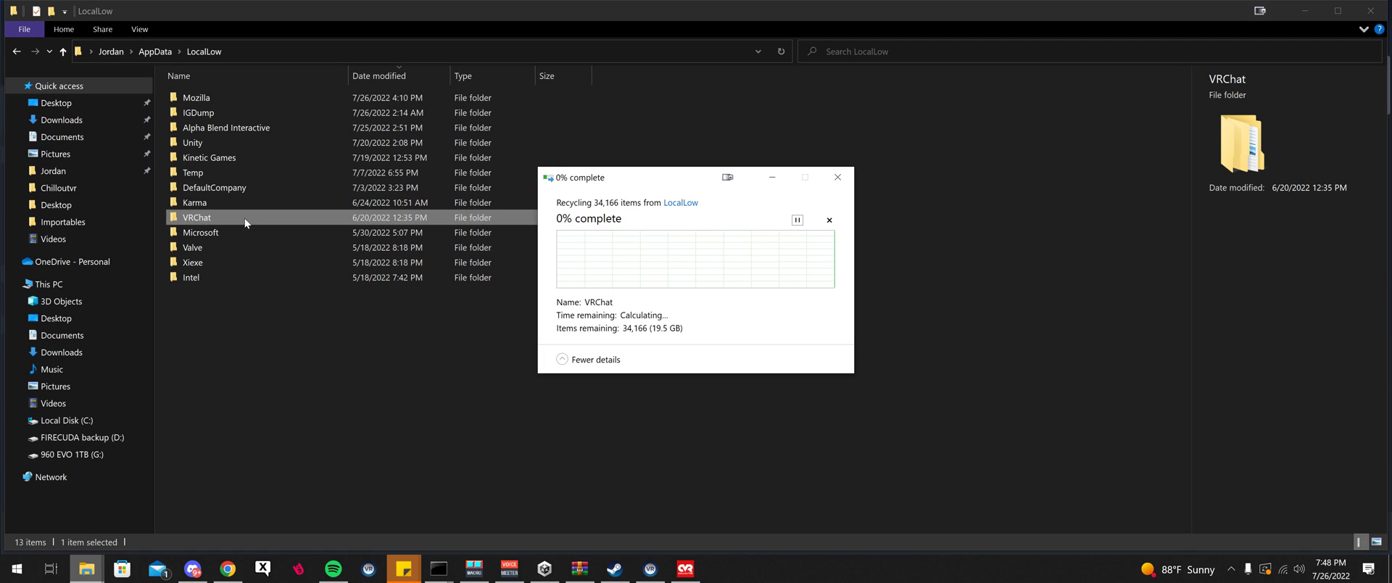
{"action": "mouse_move", "coordinate": [276, 229]}
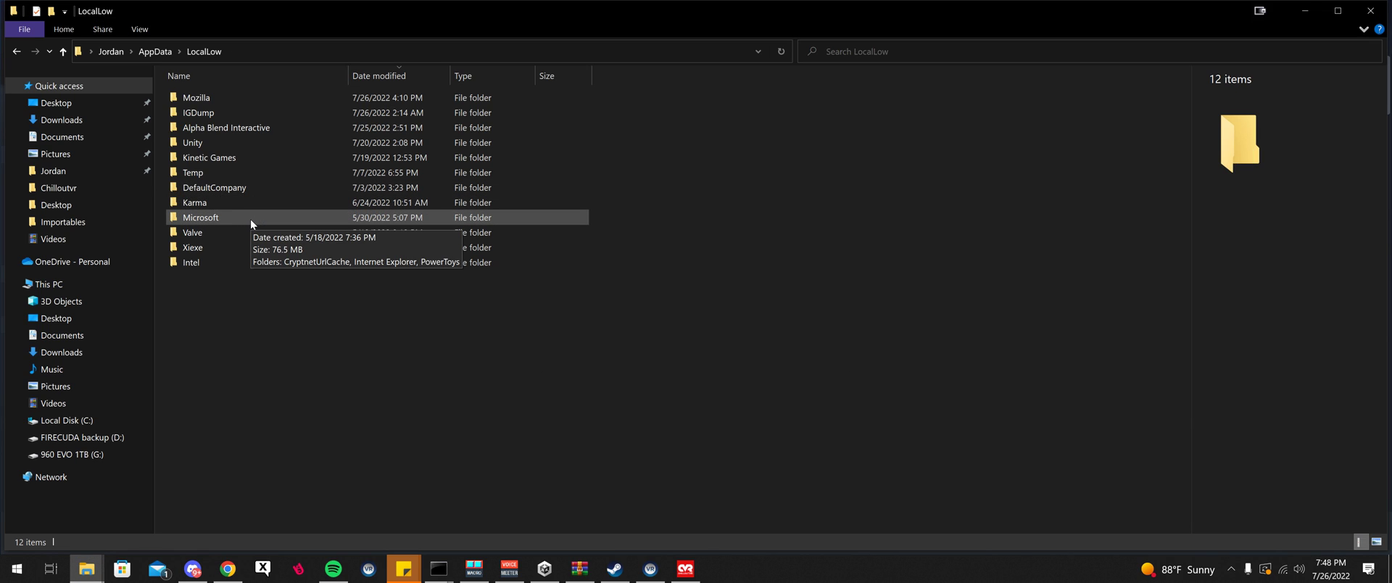
{"action": "mouse_move", "coordinate": [193, 172]}
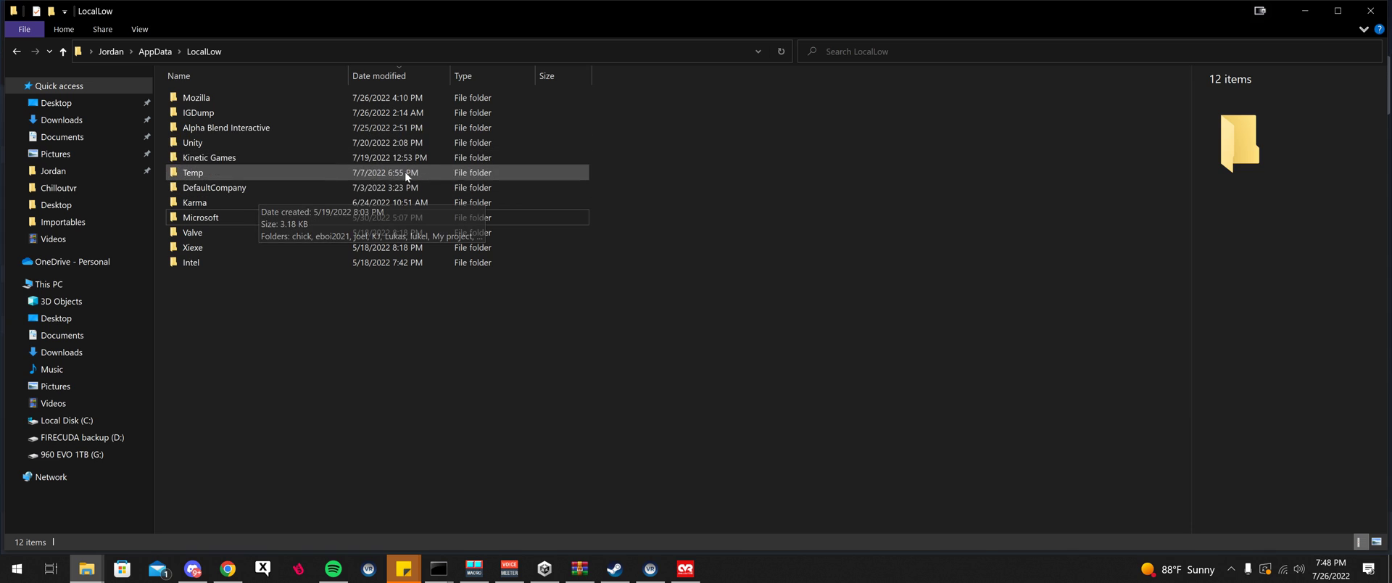
{"action": "mouse_move", "coordinate": [316, 179]}
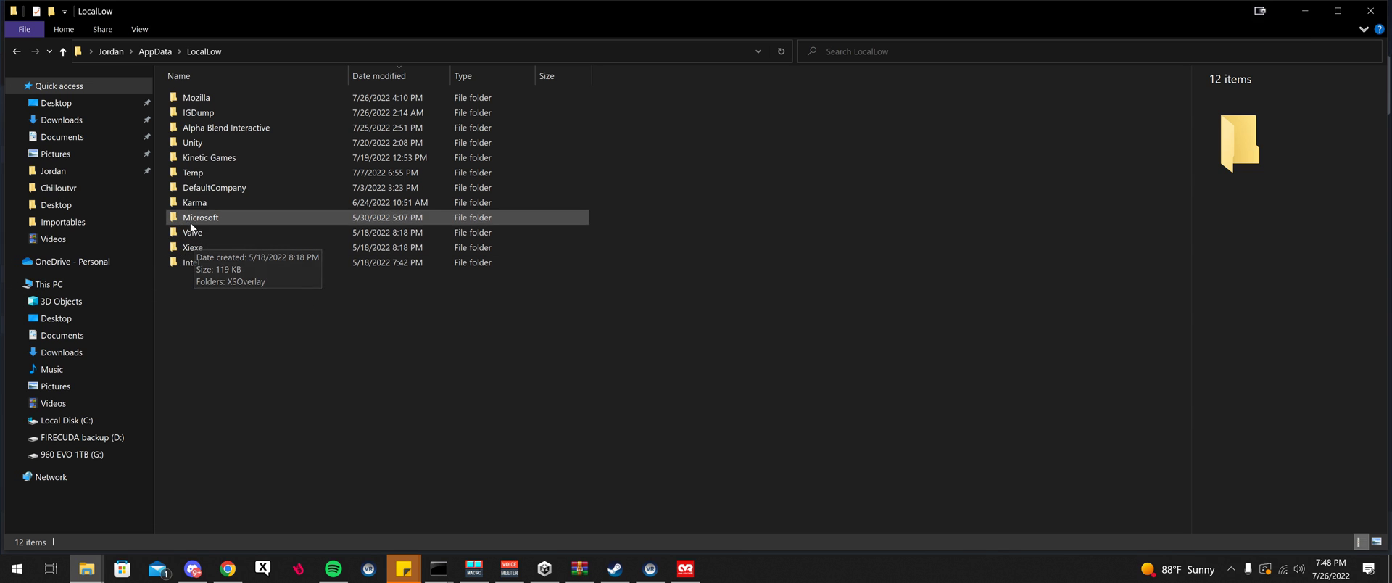
{"action": "mouse_move", "coordinate": [614, 568]}
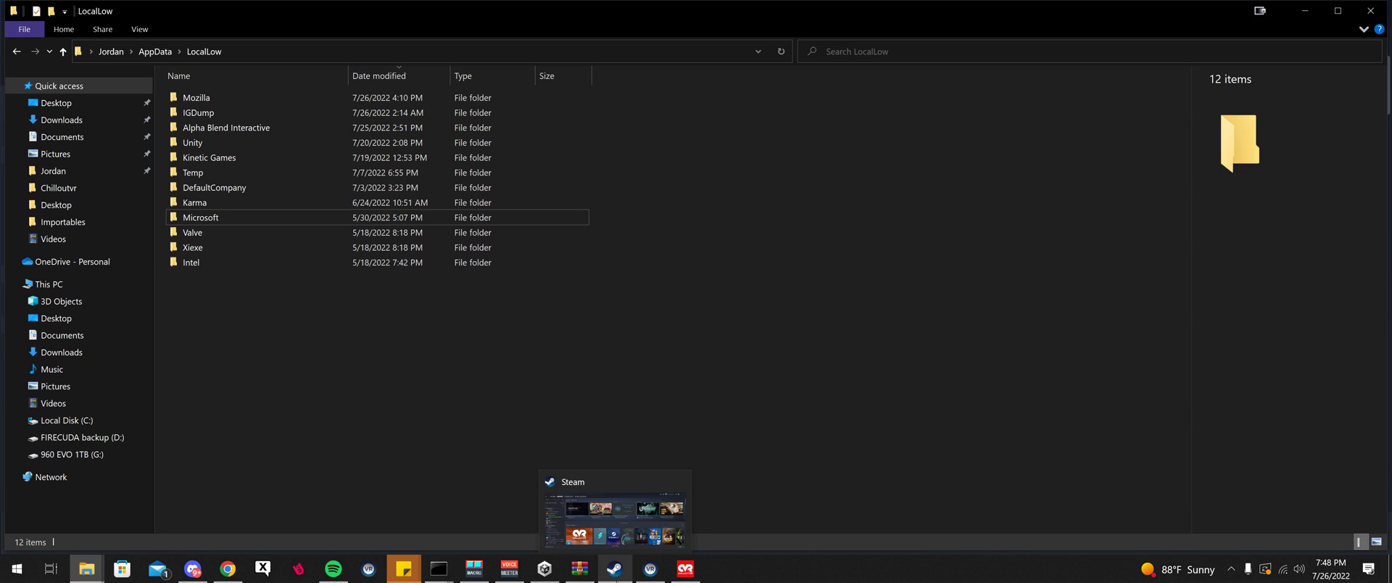
Switch to Steam, select VRChat in the Library and begin its reinstall.
{"action": "left_click", "coordinate": [614, 512]}
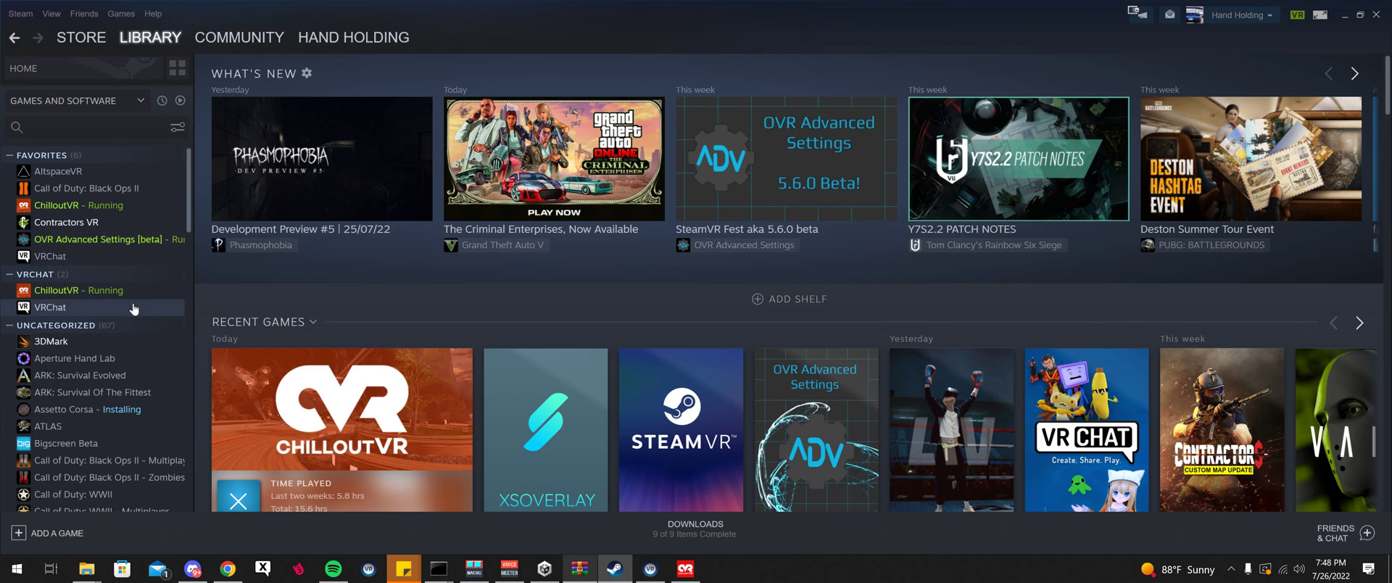
{"action": "left_click", "coordinate": [50, 307]}
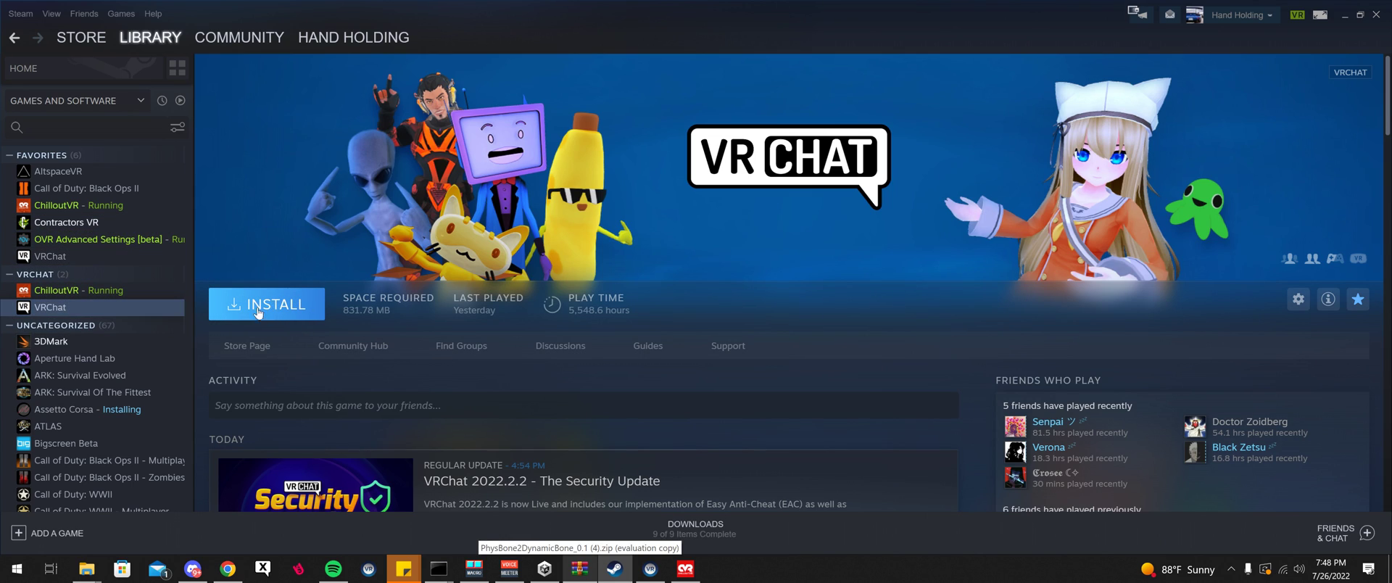
{"action": "left_click", "coordinate": [266, 304]}
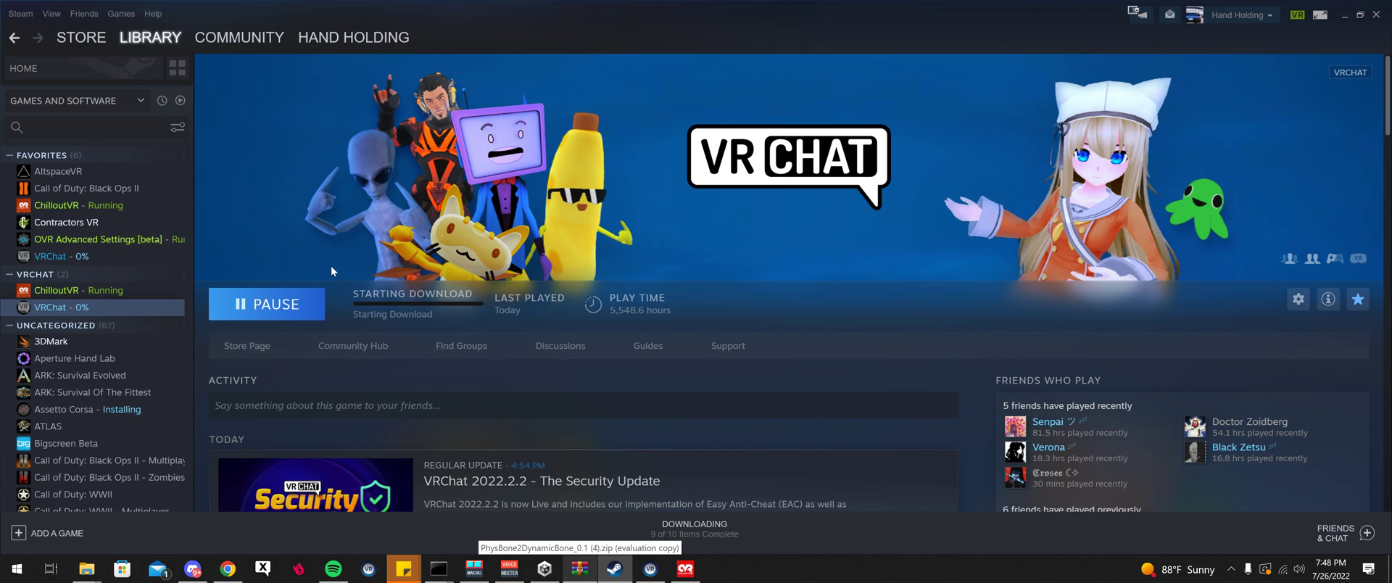